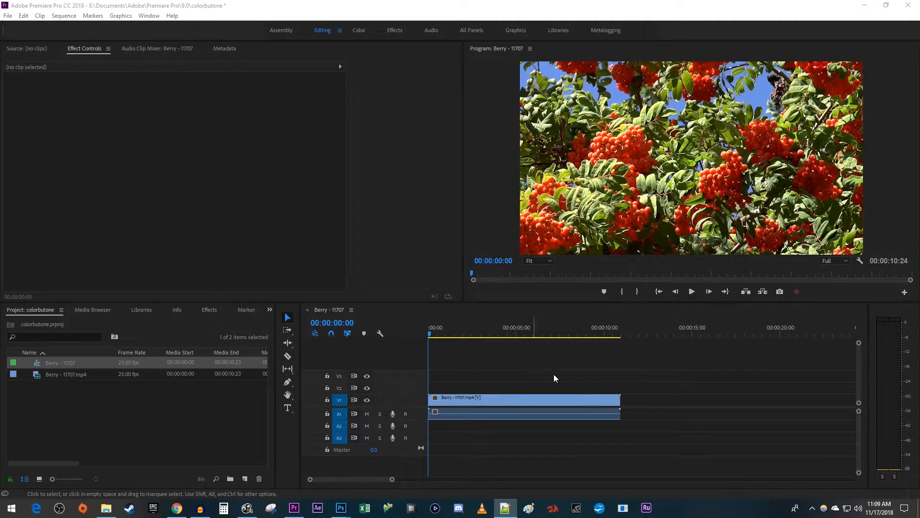
mouse_move(533, 459)
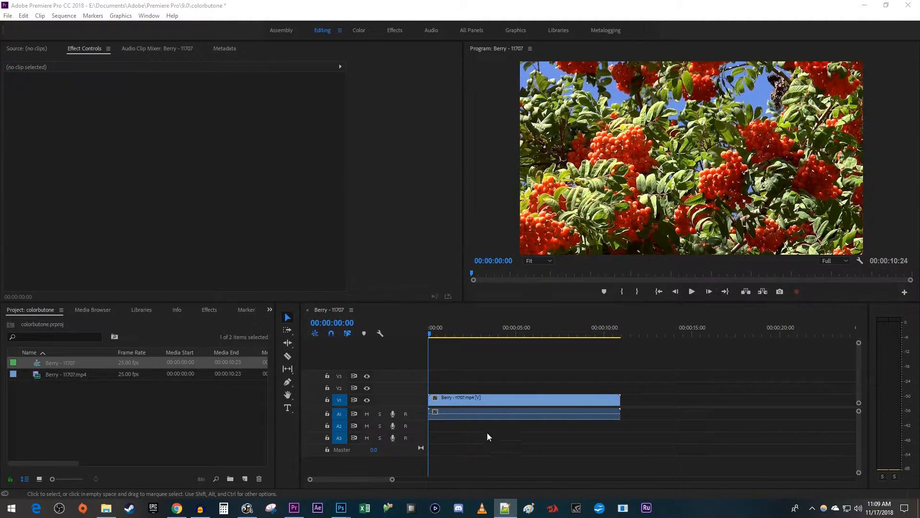
Find the Leave Color effect via a 'leave color' search and apply it to the berry clip
left_click(209, 310)
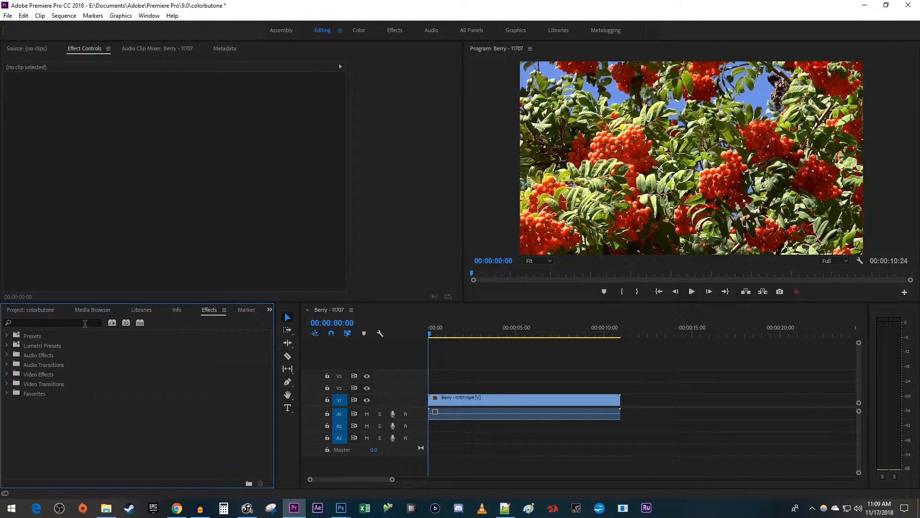
type("leave color")
type("100")
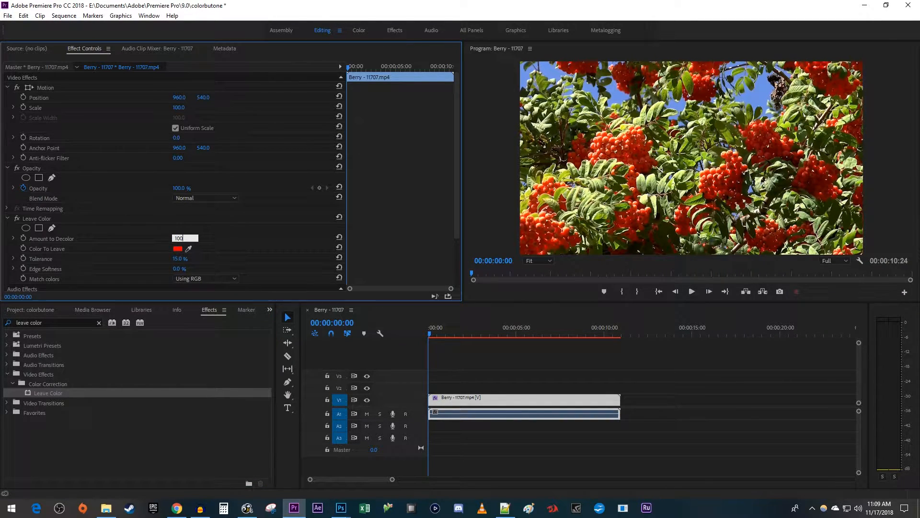
Set Amount to Decolor to 100% and sample a red berry as the colour to keep
key("Enter")
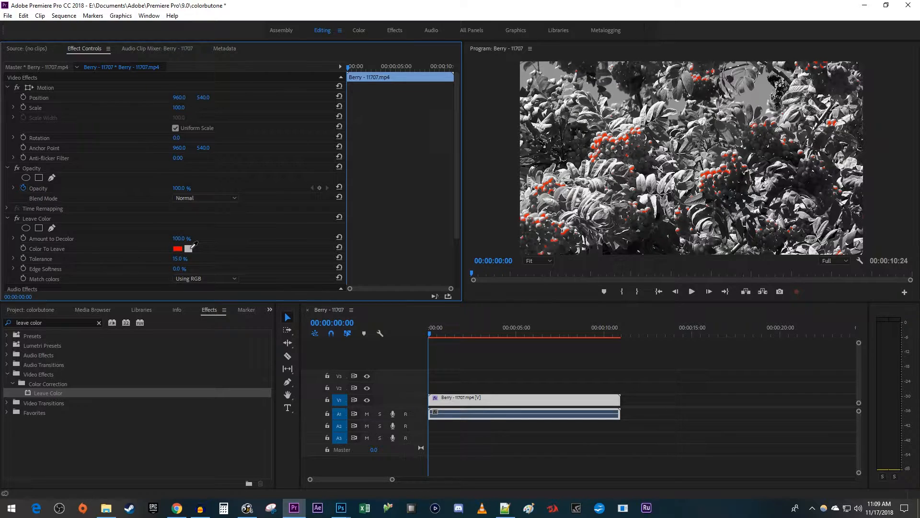
left_click(189, 249)
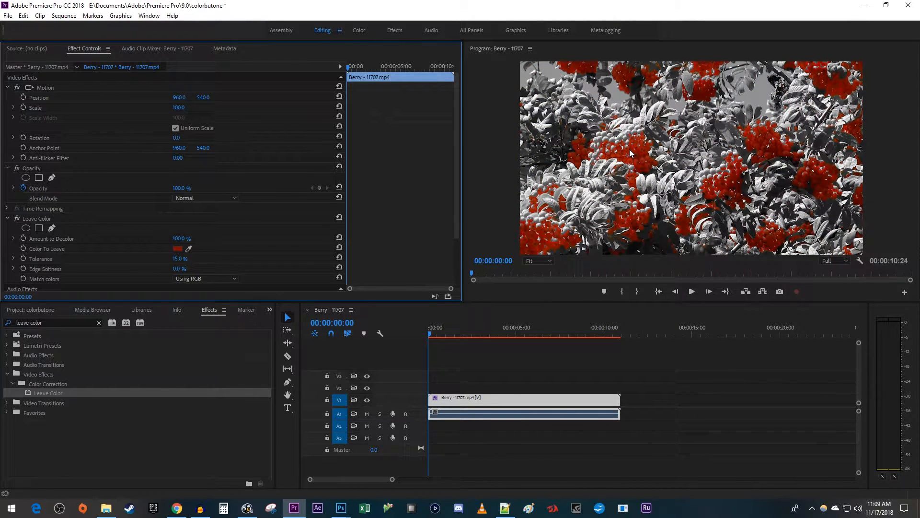
mouse_move(583, 169)
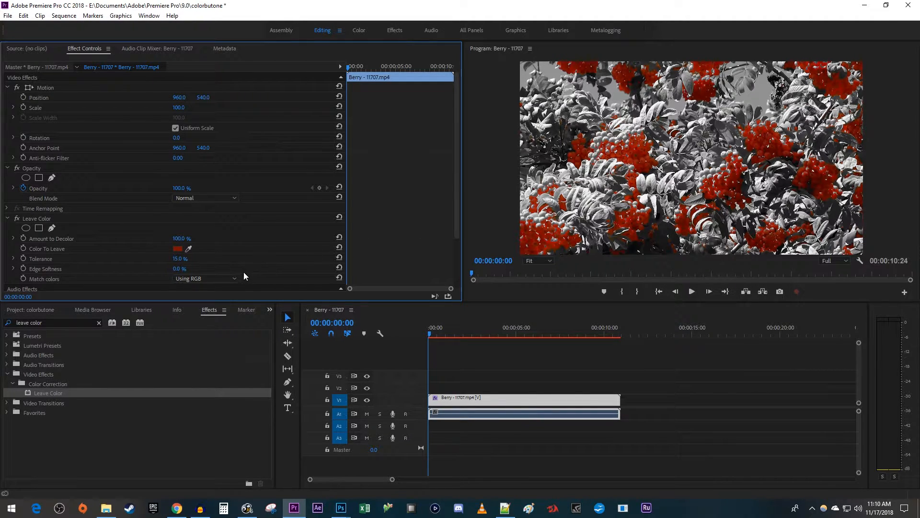
Switch Match colors from Using RGB to Using Hue and play back the clip to check
left_click(205, 278)
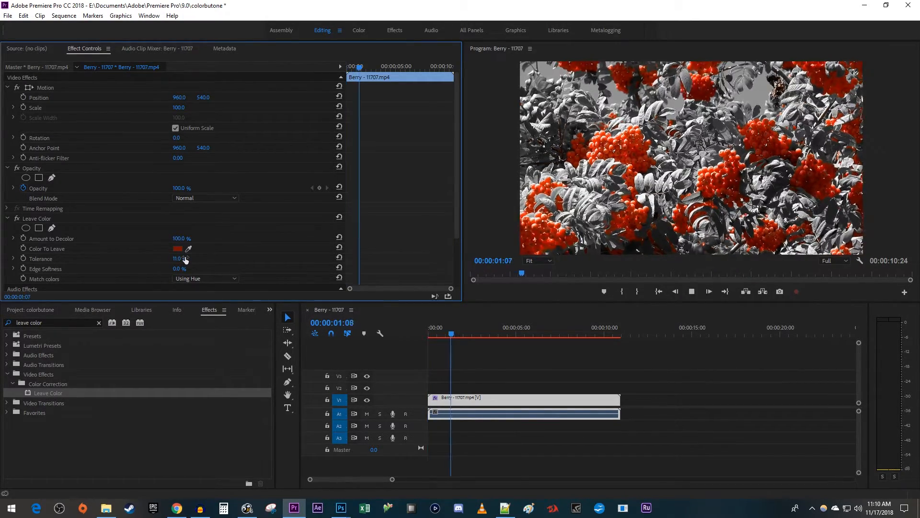
left_click(533, 334)
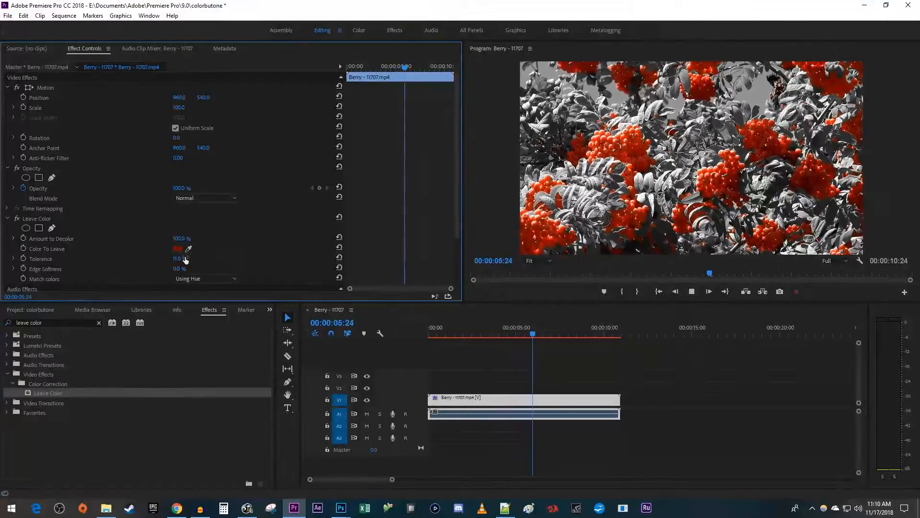